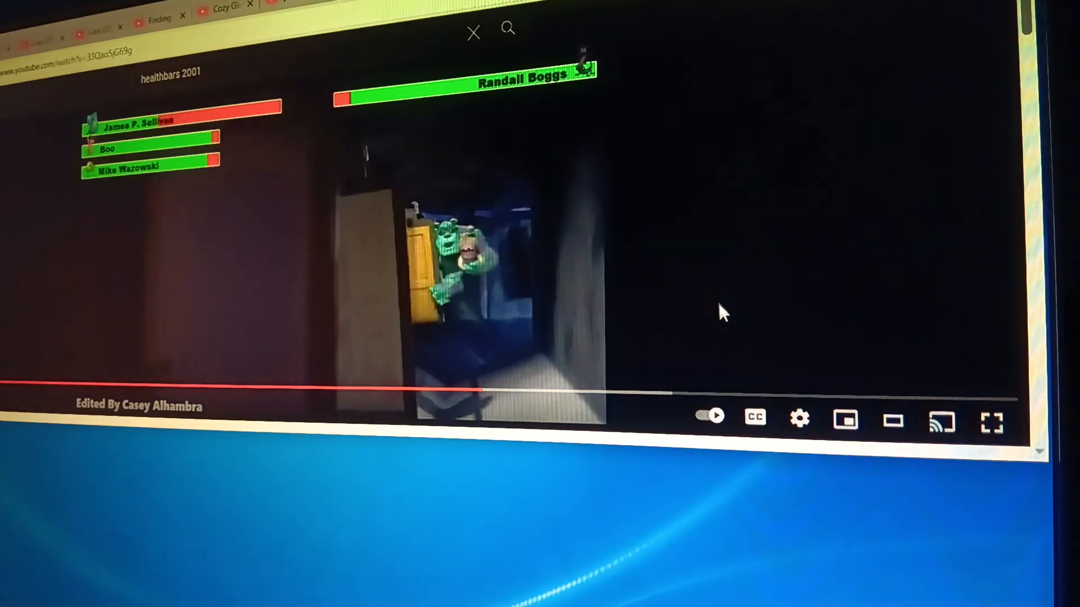
pyautogui.moveTo(668, 393)
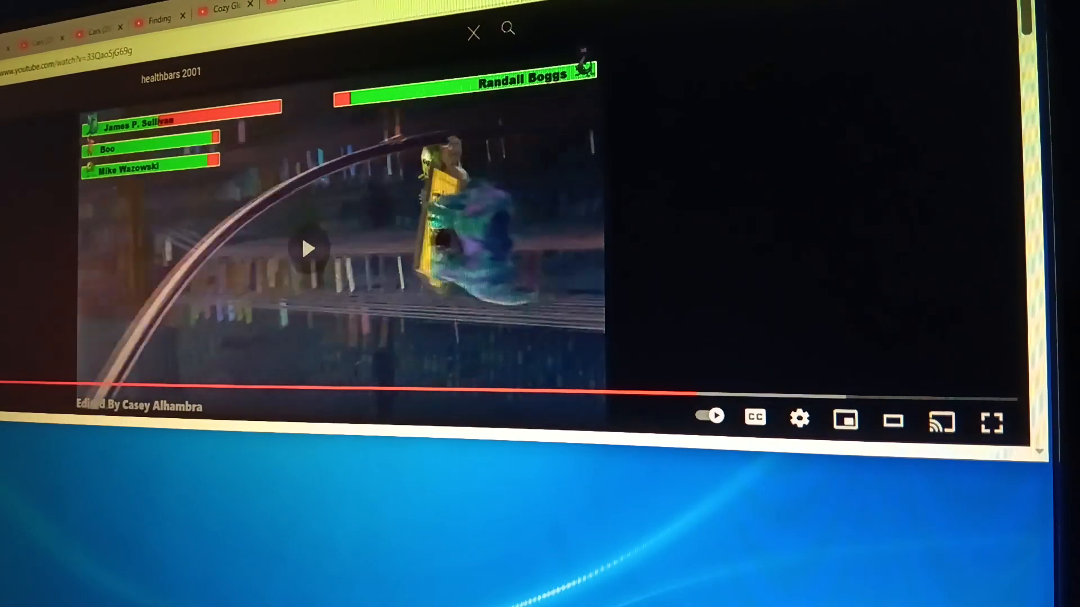
# Switch from the Monsters Inc healthbars clip to the Cars 2 Francesco Bernoulli video
pyautogui.click(308, 248)
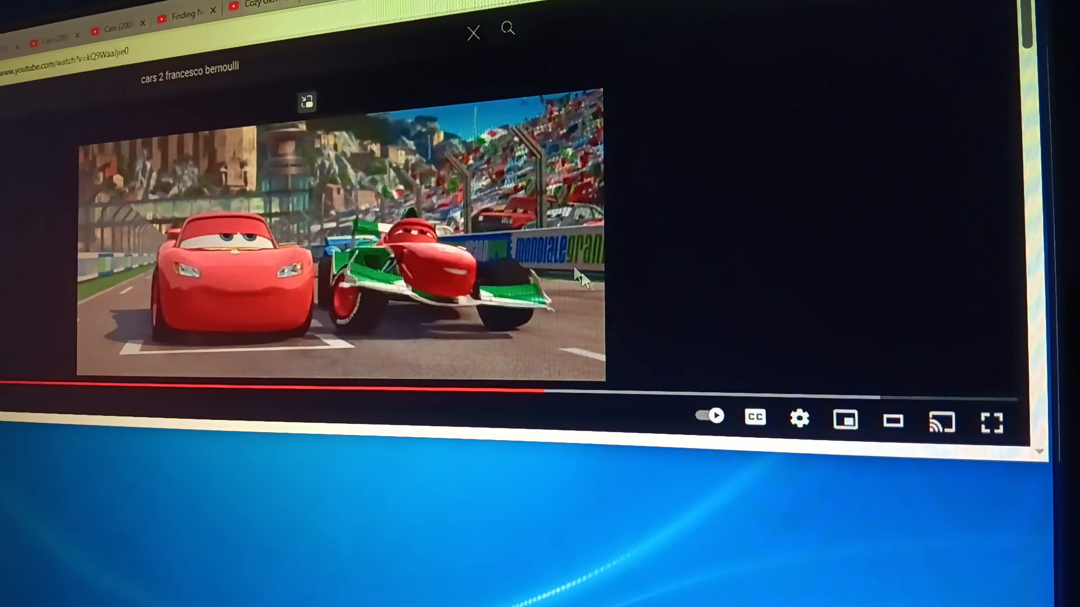
pyautogui.moveTo(778, 393)
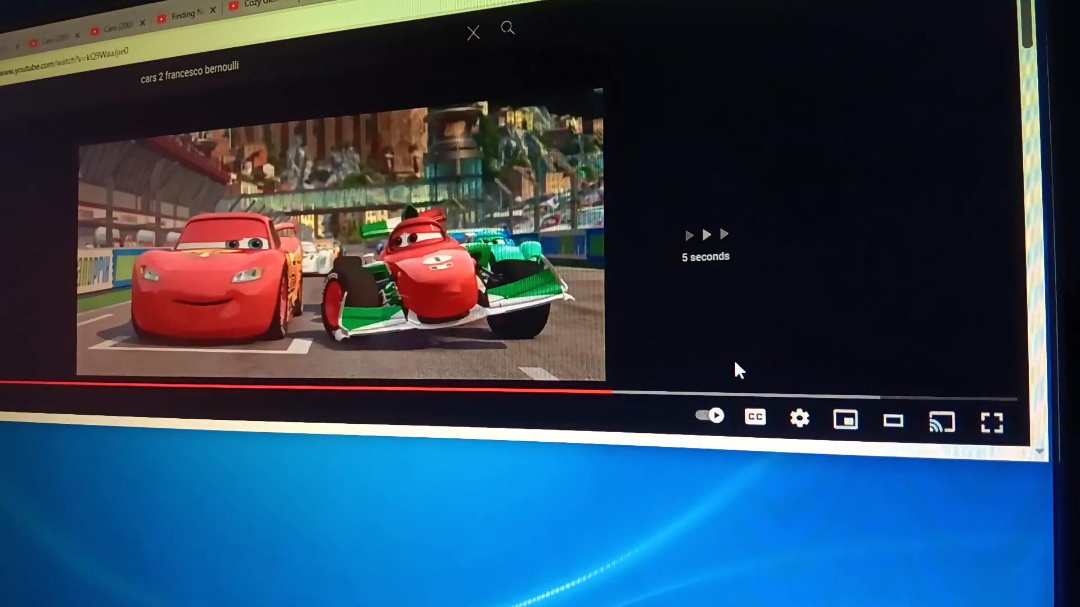
# Bring up the Cars 3 Florida 500 full race video in place of the Cars 2 clip
pyautogui.click(643, 393)
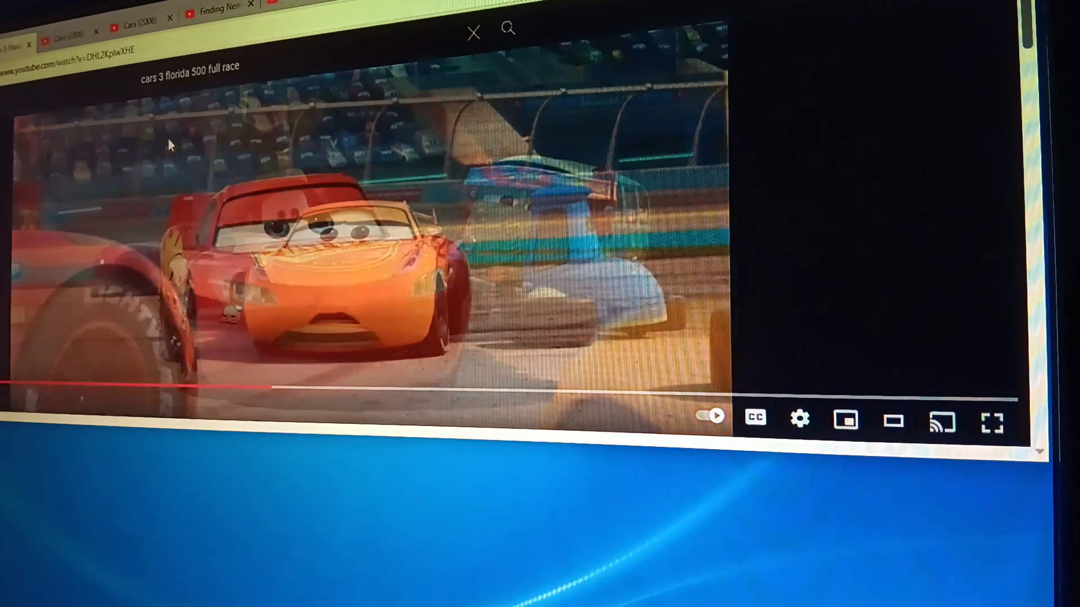
pyautogui.moveTo(337, 387)
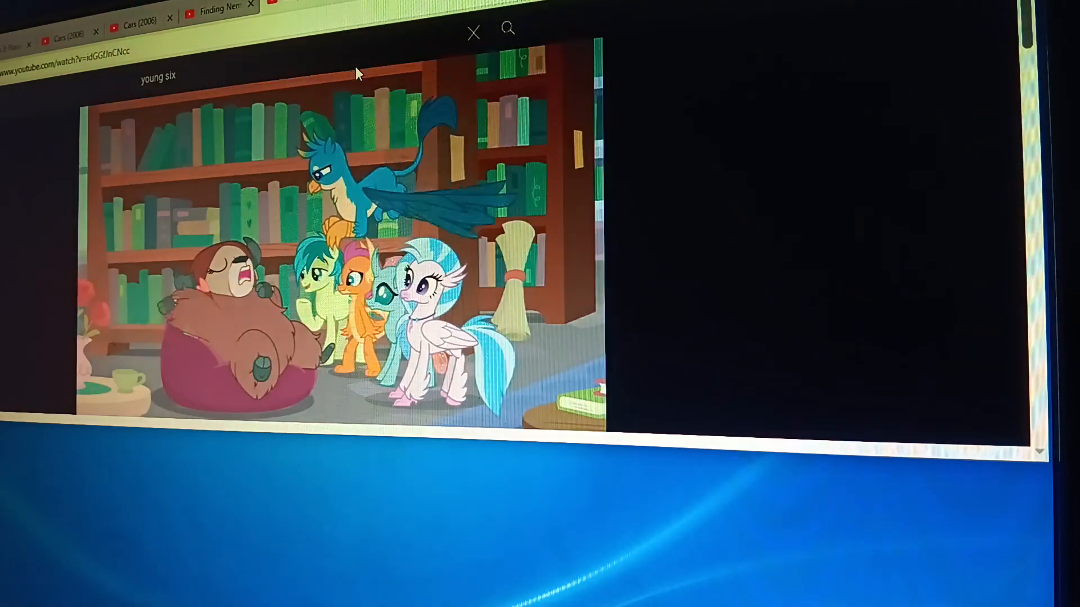
# Return to the Cars 3 Florida 500 race and jump it to about 1:19
pyautogui.click(217, 8)
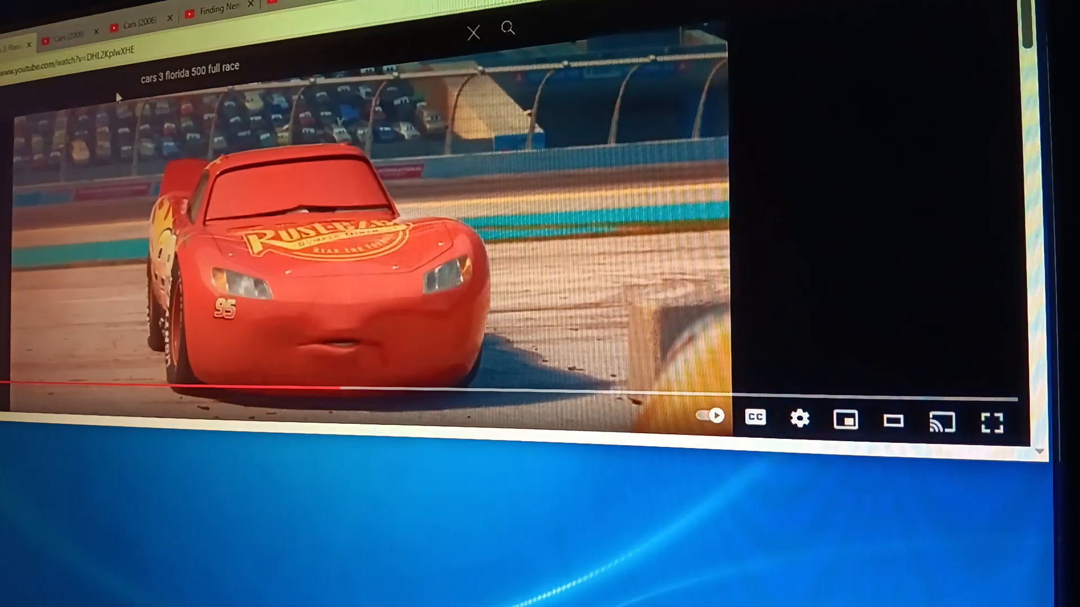
pyautogui.moveTo(342, 391)
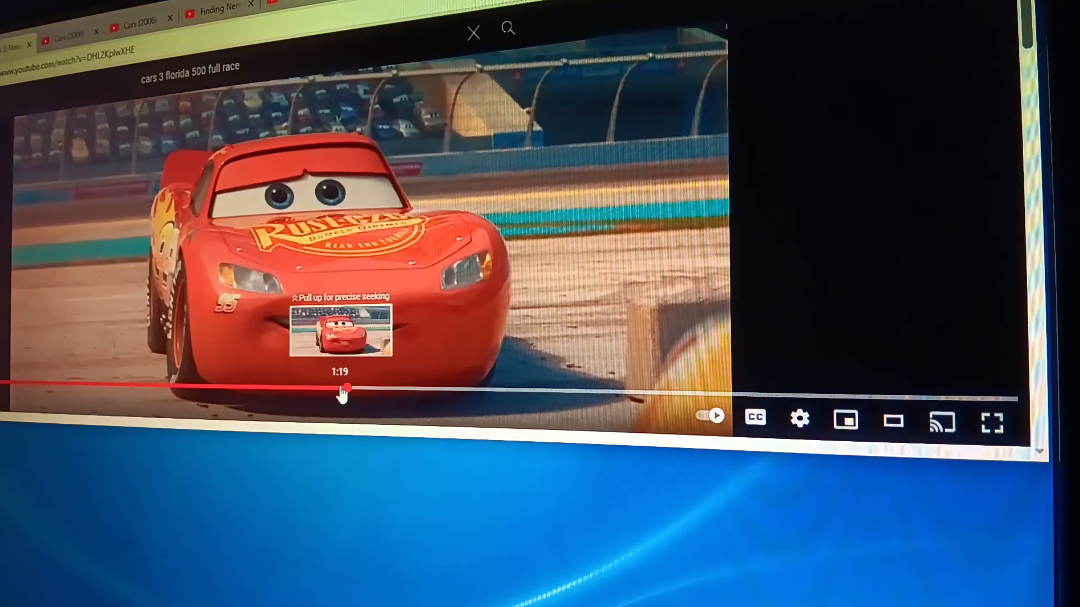
pyautogui.click(343, 391)
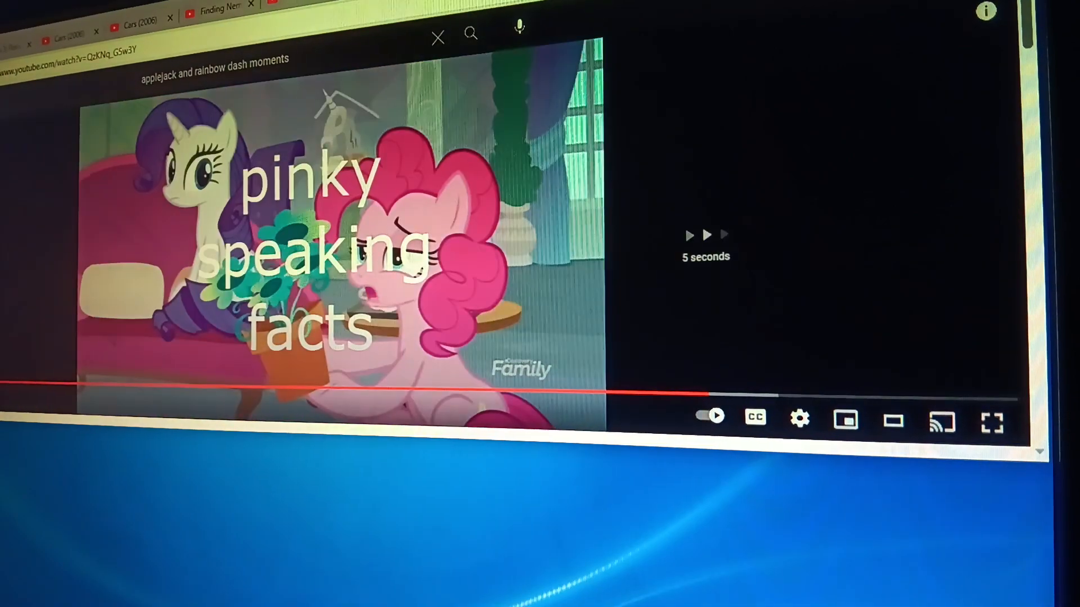
# Briefly revisit the Cars 3 race, then switch to the fluttershy and pinkie pie moments video
pyautogui.click(220, 7)
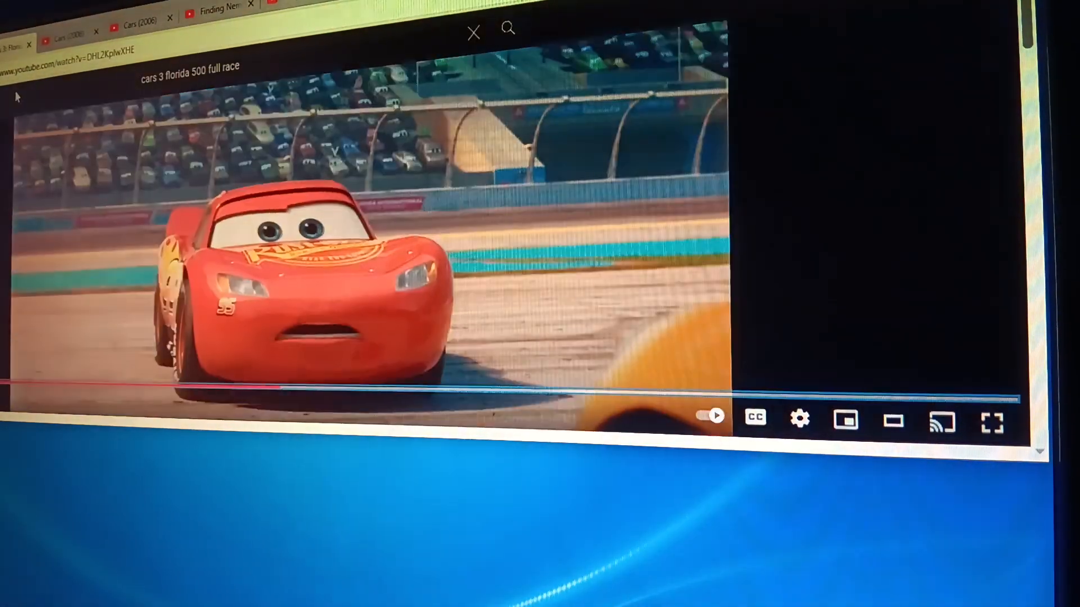
pyautogui.click(137, 17)
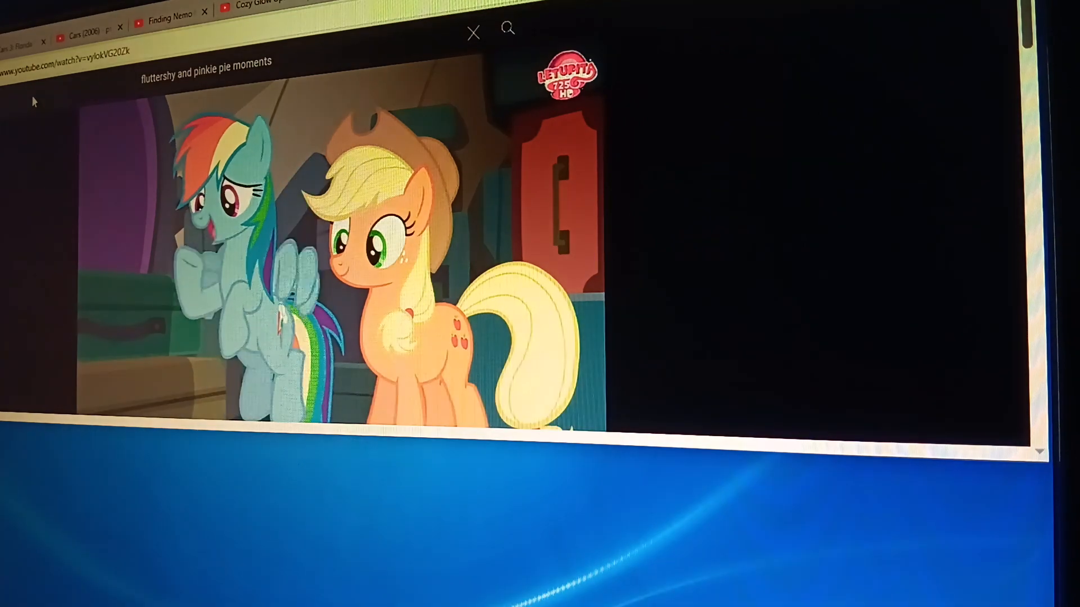
# Settle back on the Cars 3 Florida 500 race after a brief detour to the applejack clip
pyautogui.click(23, 40)
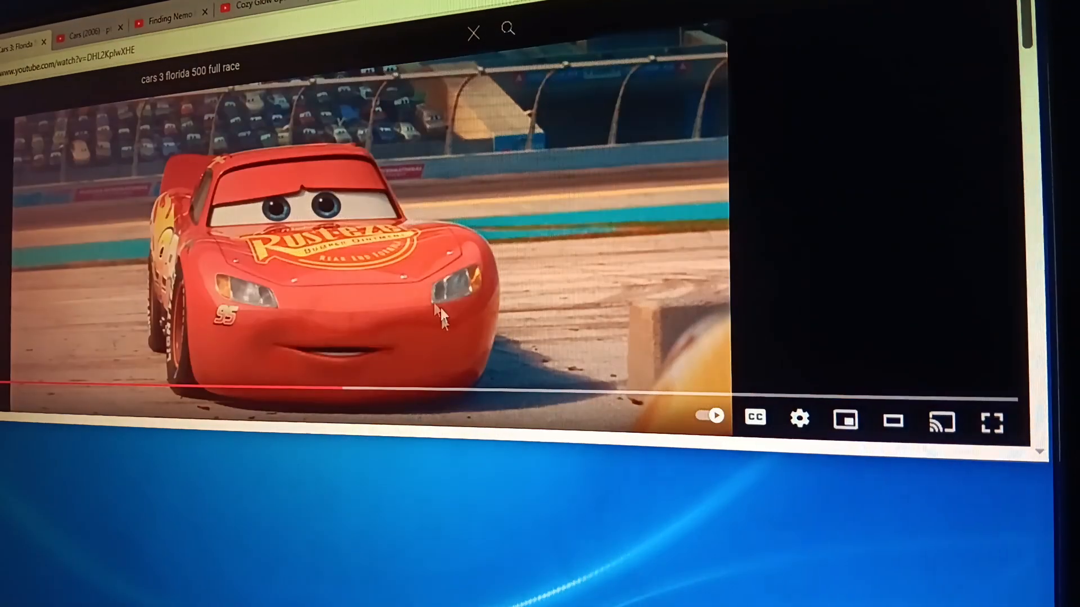
pyautogui.moveTo(562, 393)
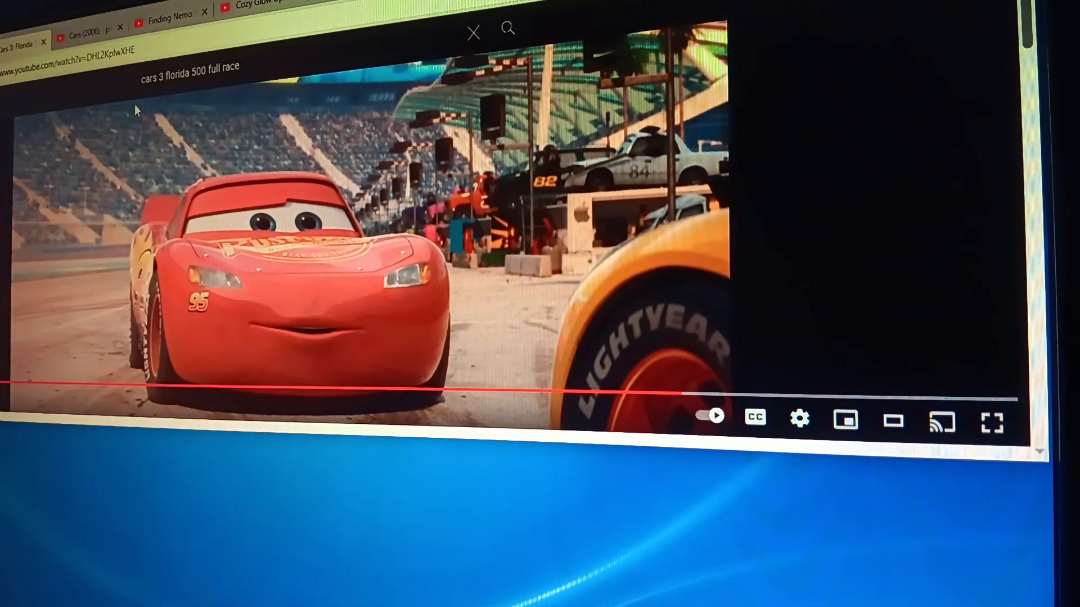
pyautogui.click(289, 234)
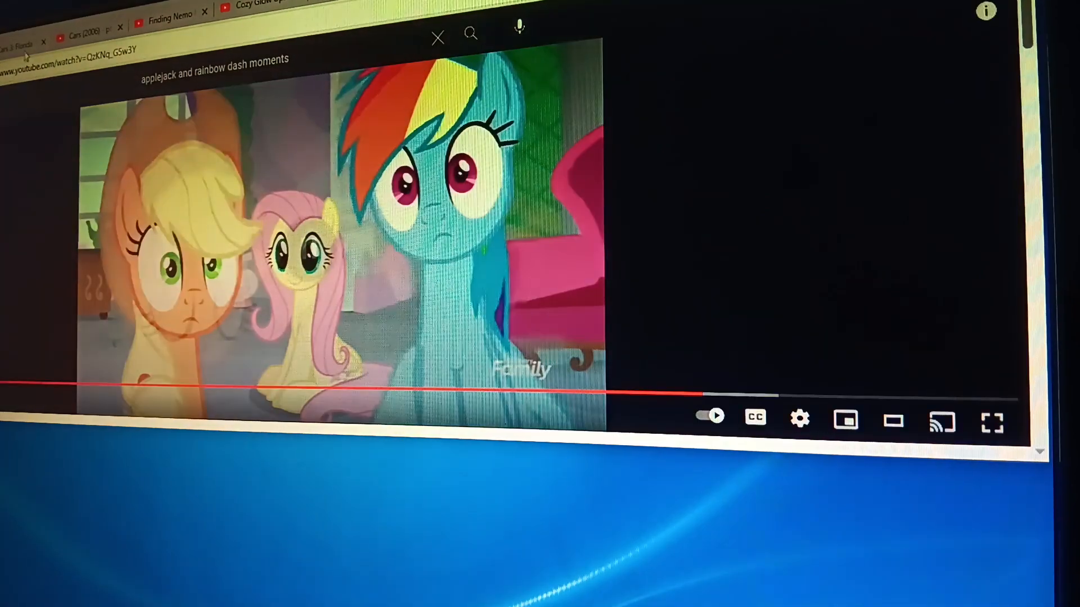
pyautogui.click(24, 42)
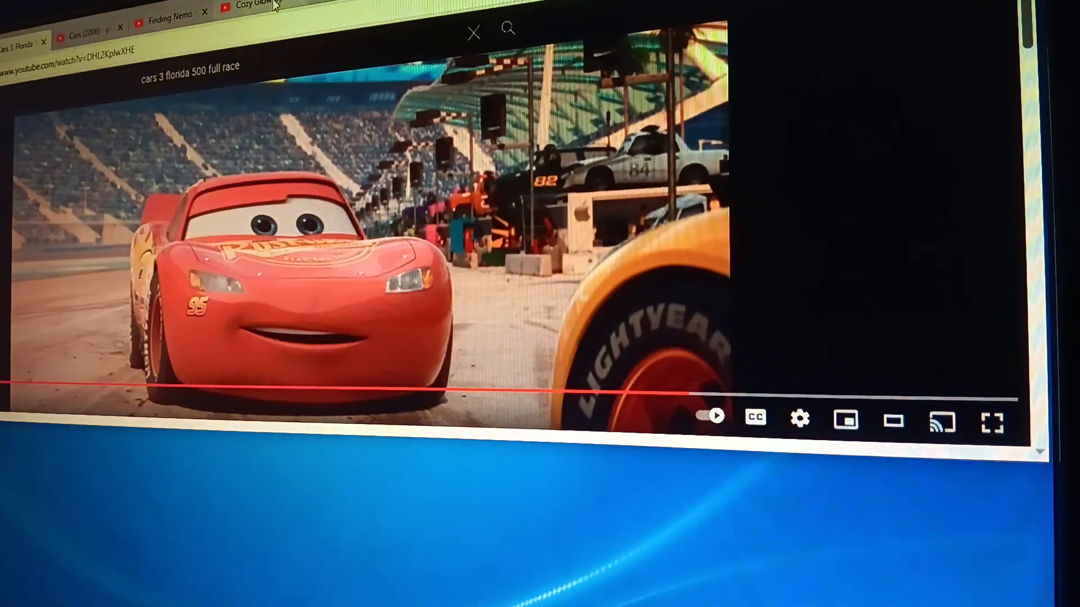